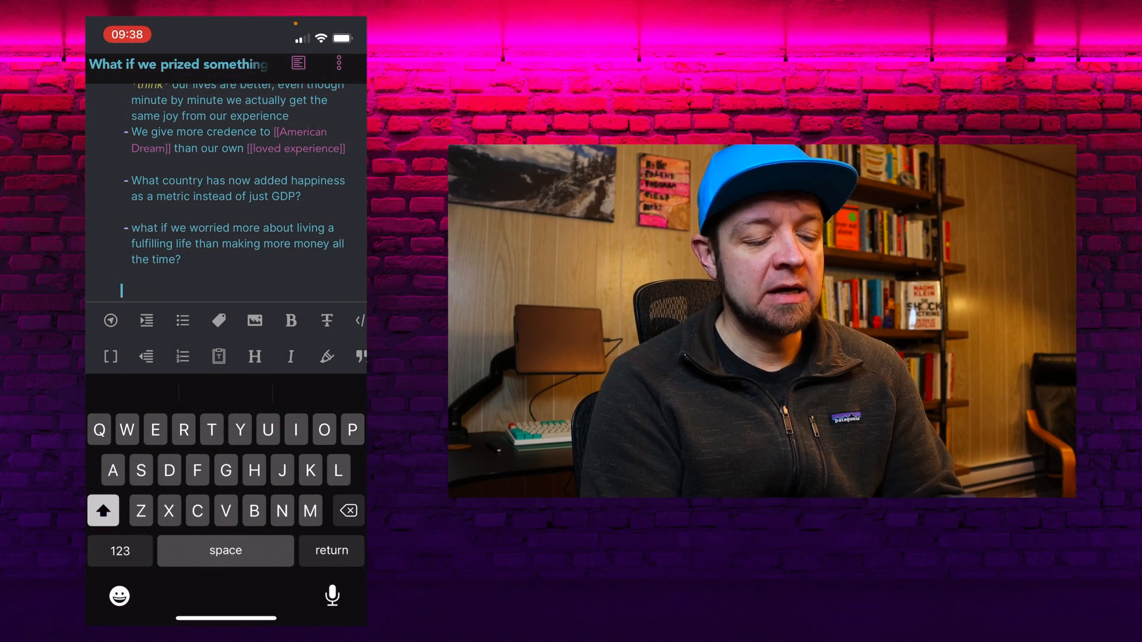
Use slash commands in the note to split it into a second pane, then close that pane
left_click(119, 551)
type("/")
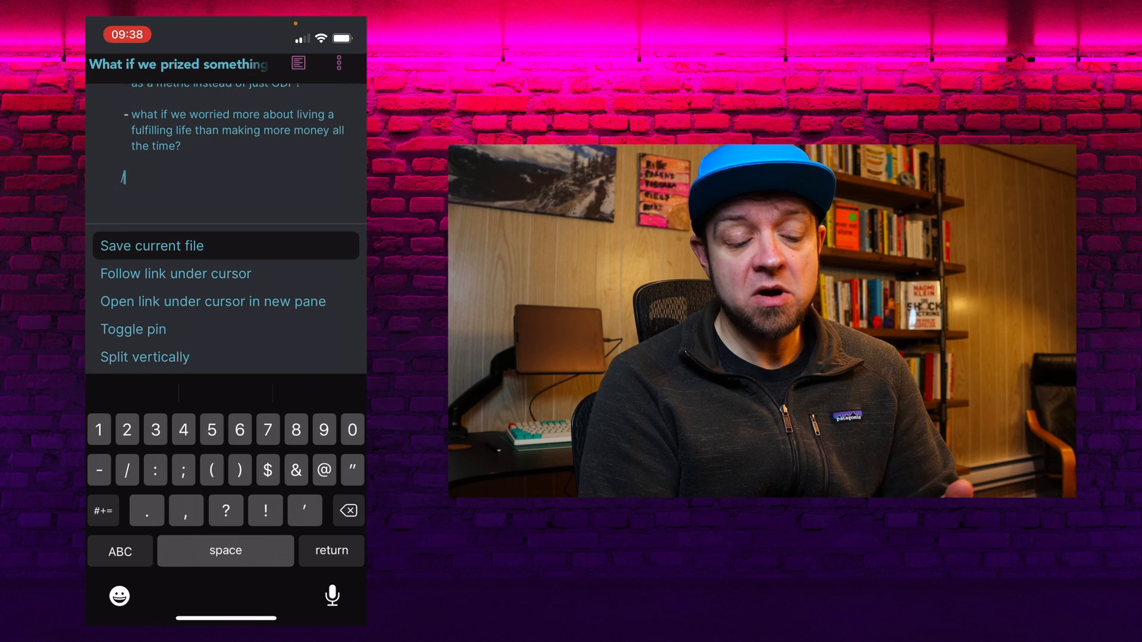
type("s")
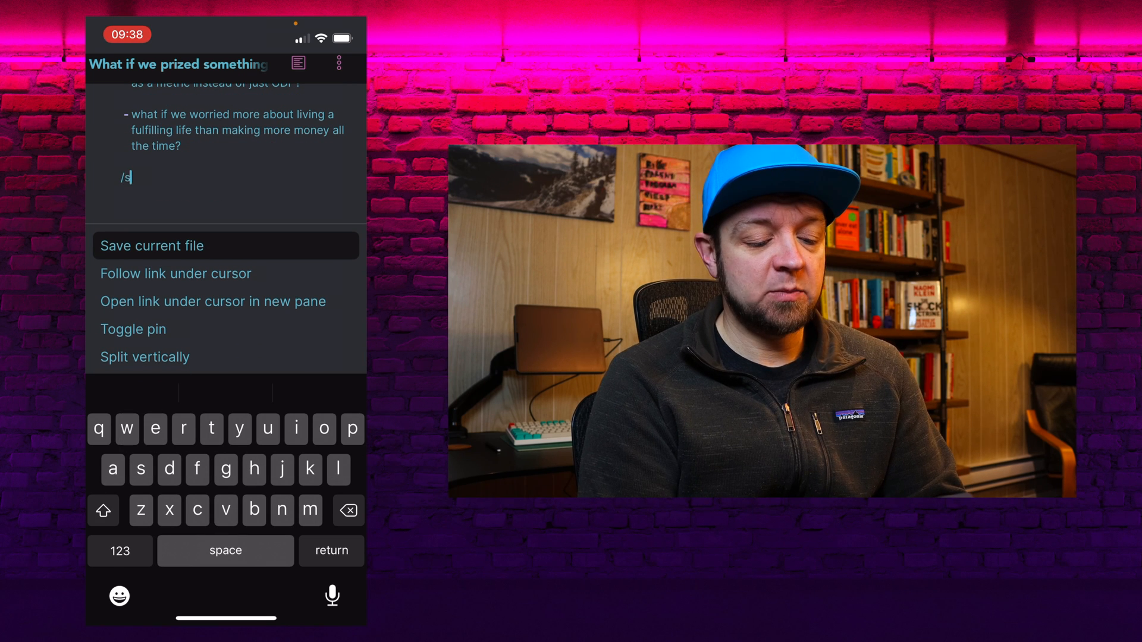
type("pl")
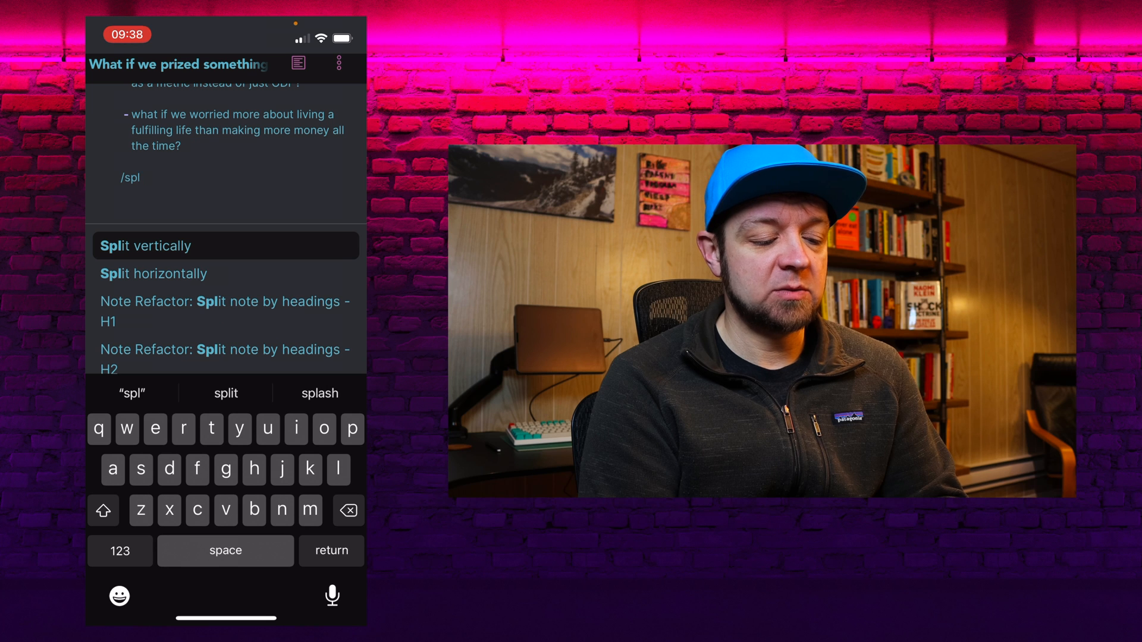
left_click(146, 245)
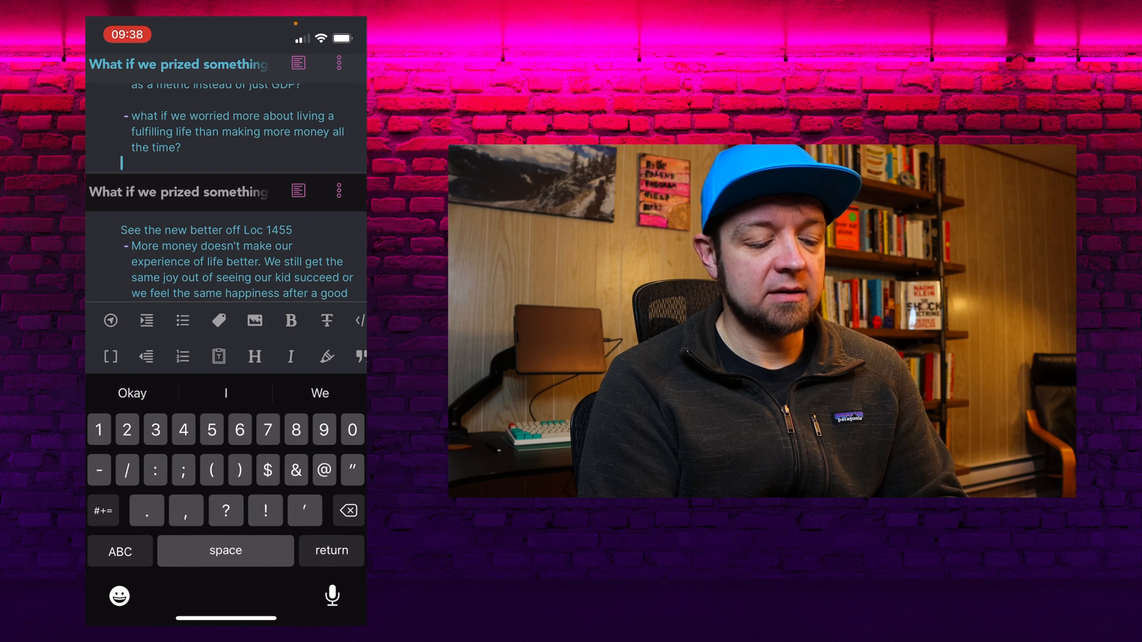
type("/clos")
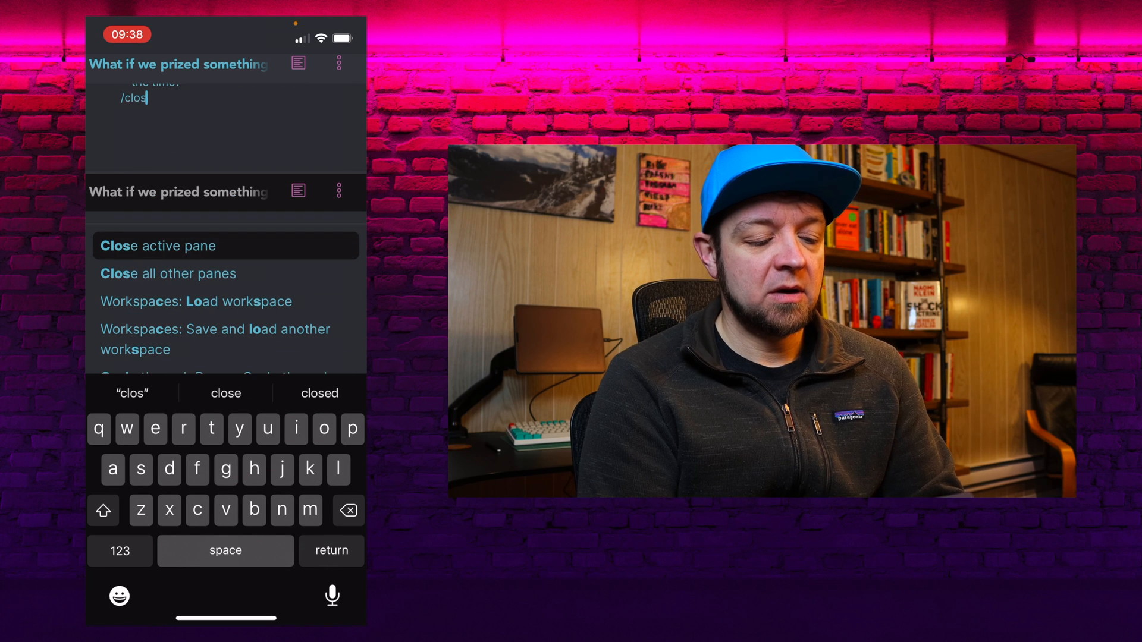
left_click(153, 246)
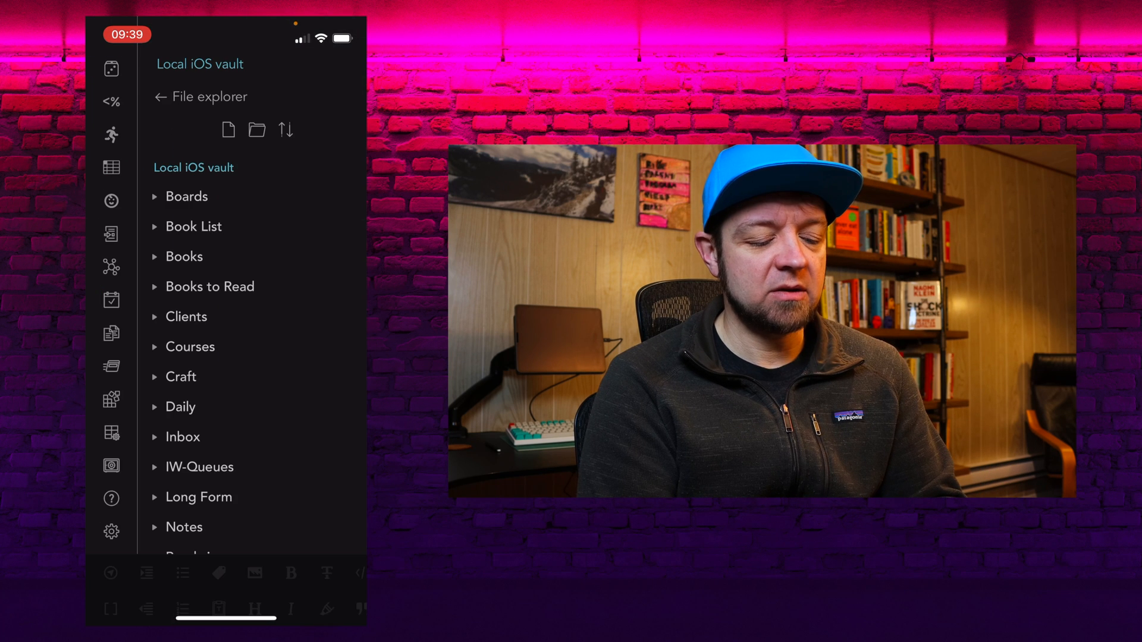
Search Core plugins for 'Slash', verify the Slash commands toggle is on, and close Settings
left_click(111, 532)
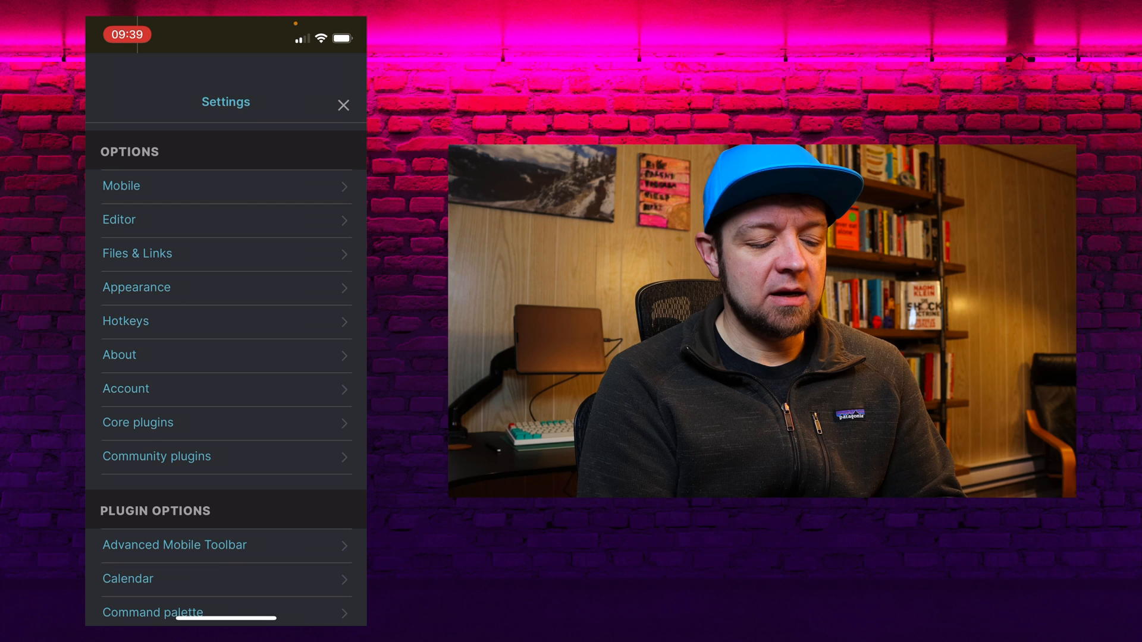
left_click(138, 423)
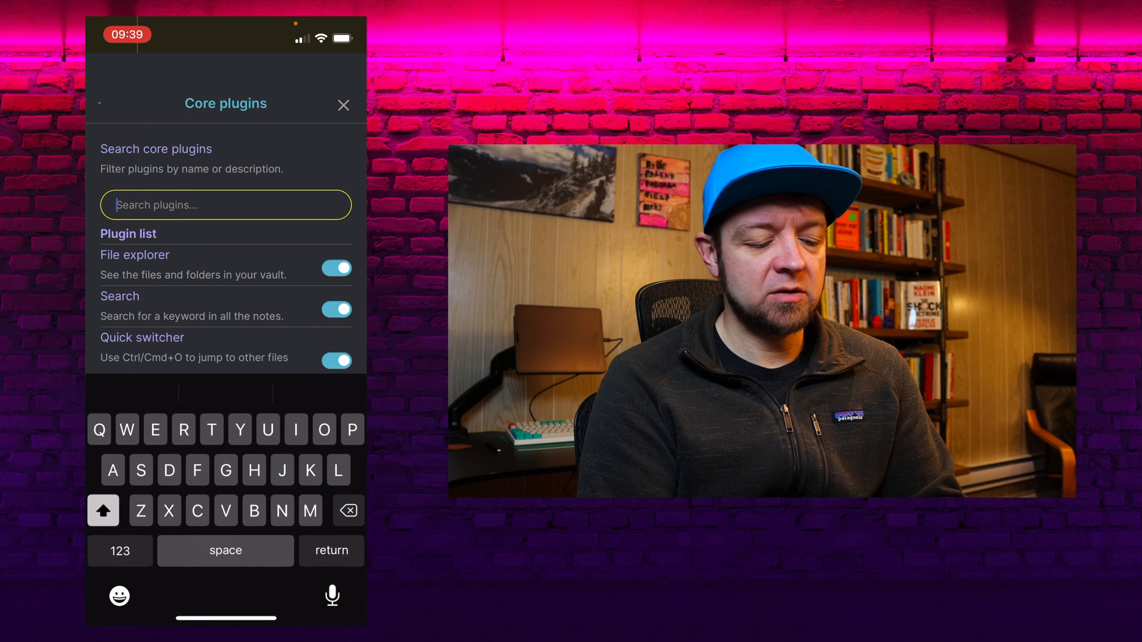
type("Slash")
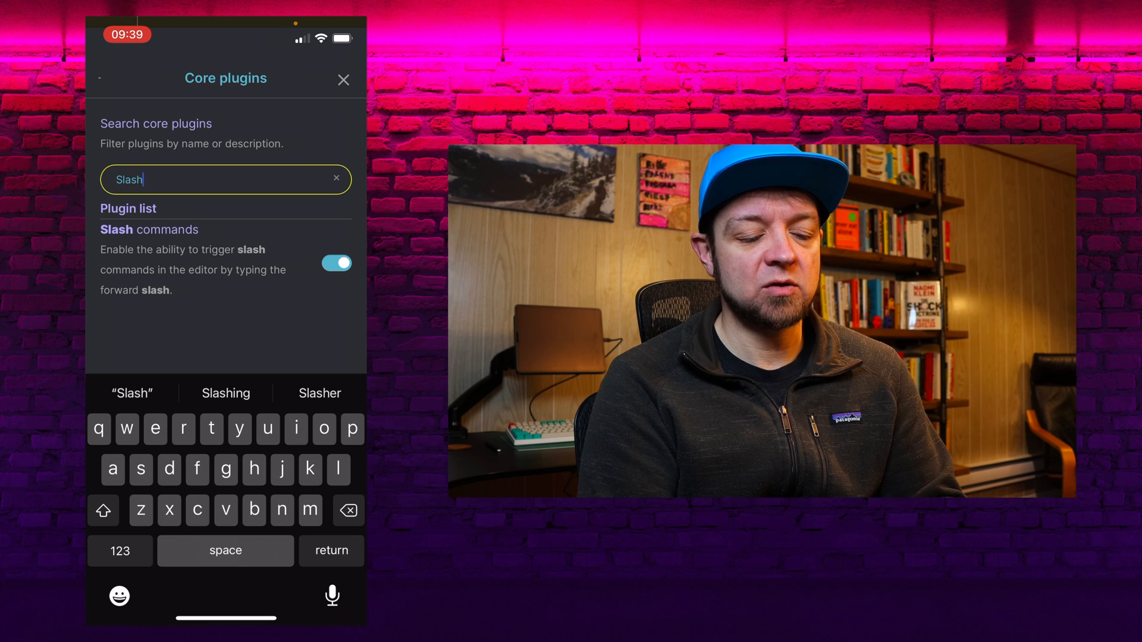
left_click(343, 80)
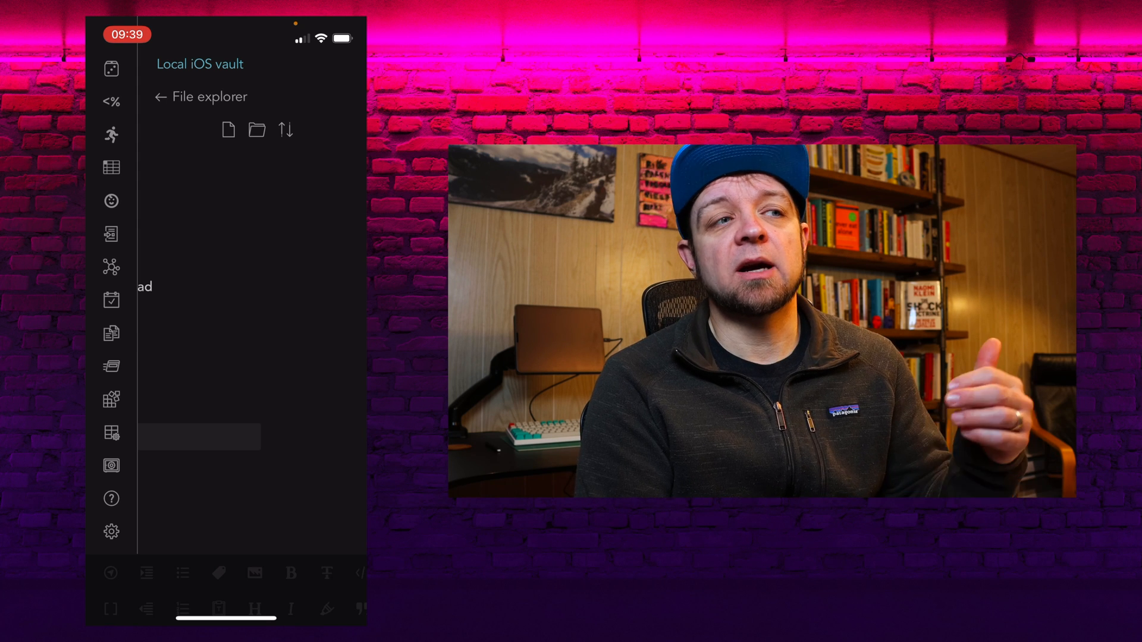
Look up 'Adv' in community plugins and confirm Advanced Mobile Toolbar is installed and enabled
left_click(111, 532)
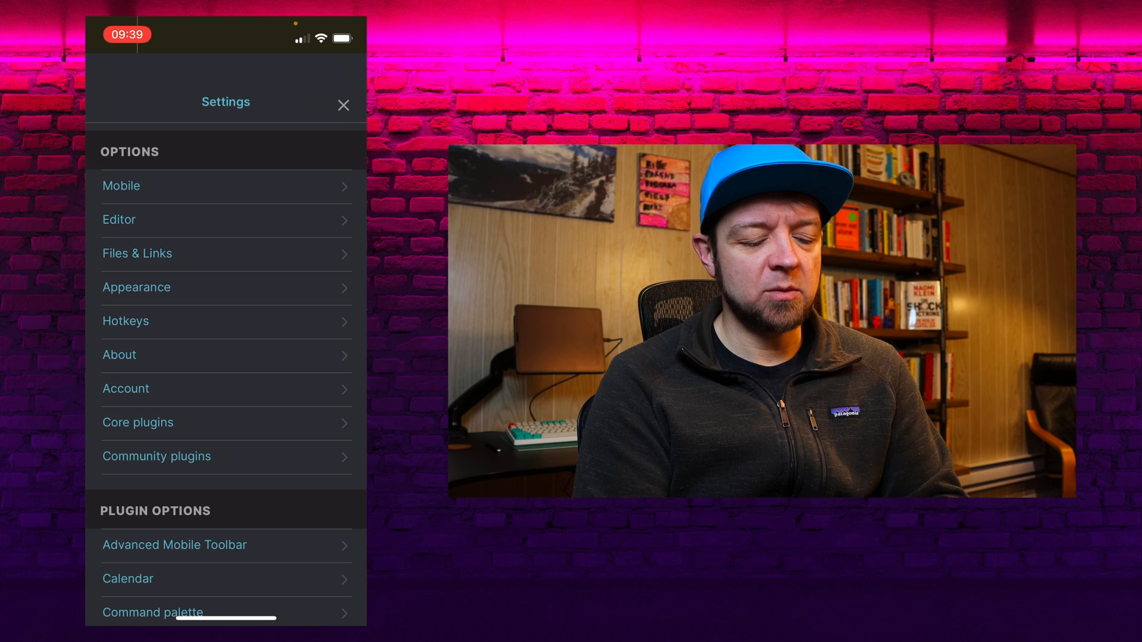
left_click(156, 456)
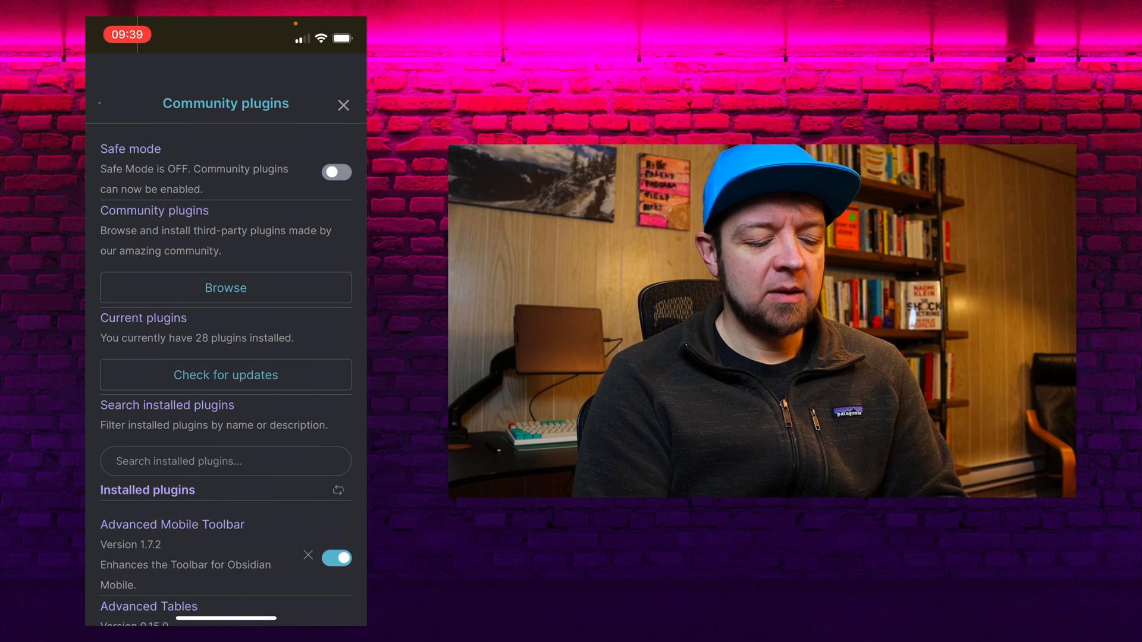
left_click(225, 288)
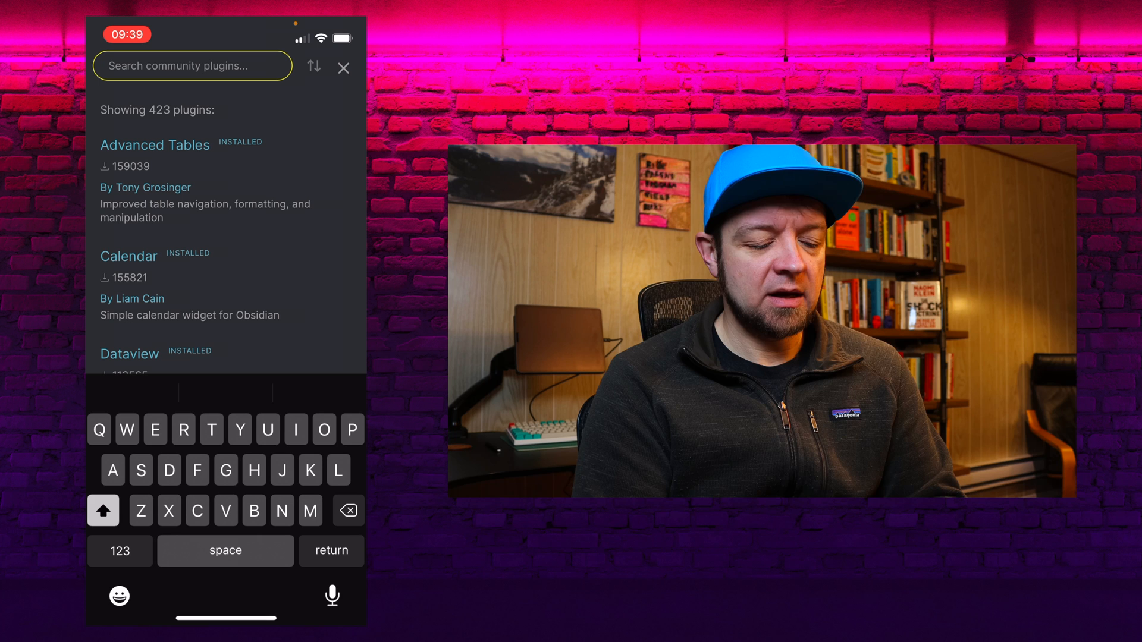
type("Ad")
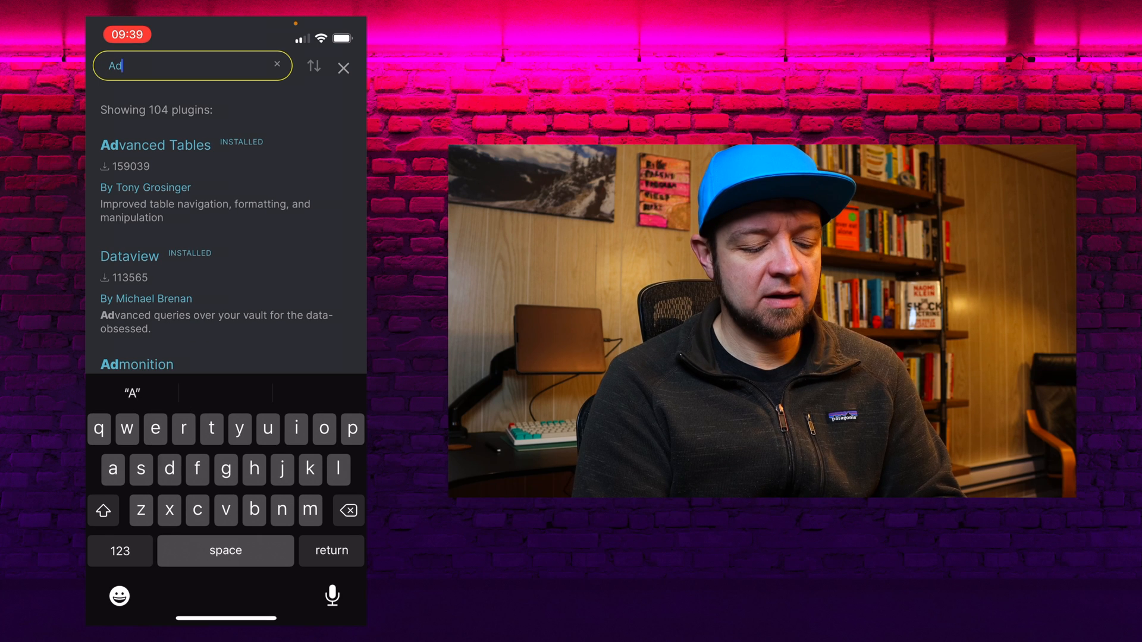
type("vanced mo")
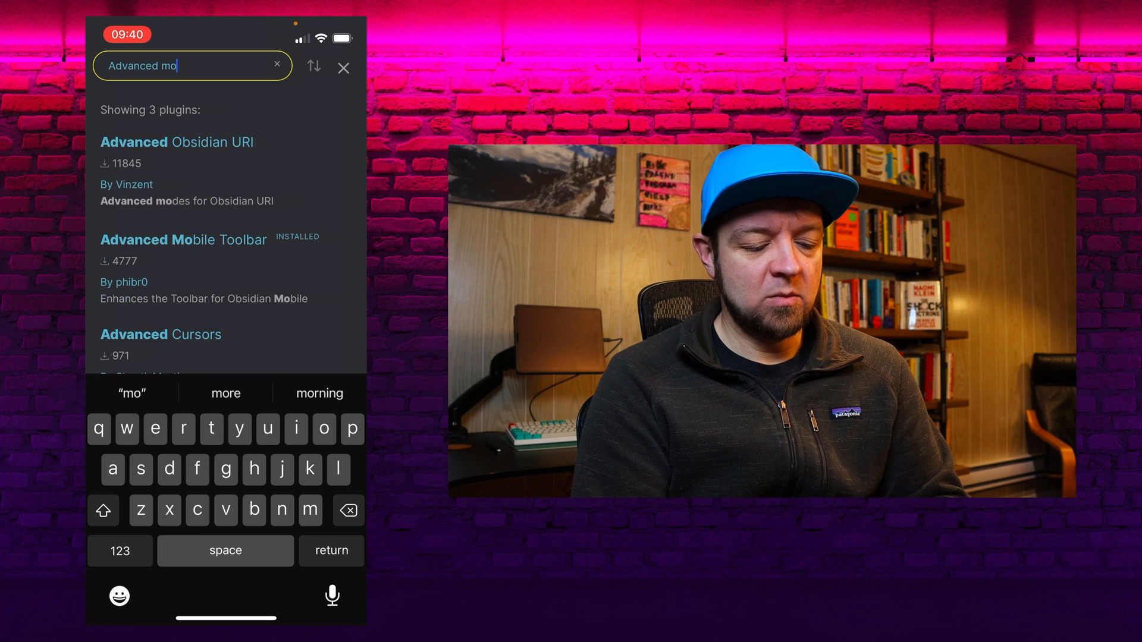
left_click(183, 239)
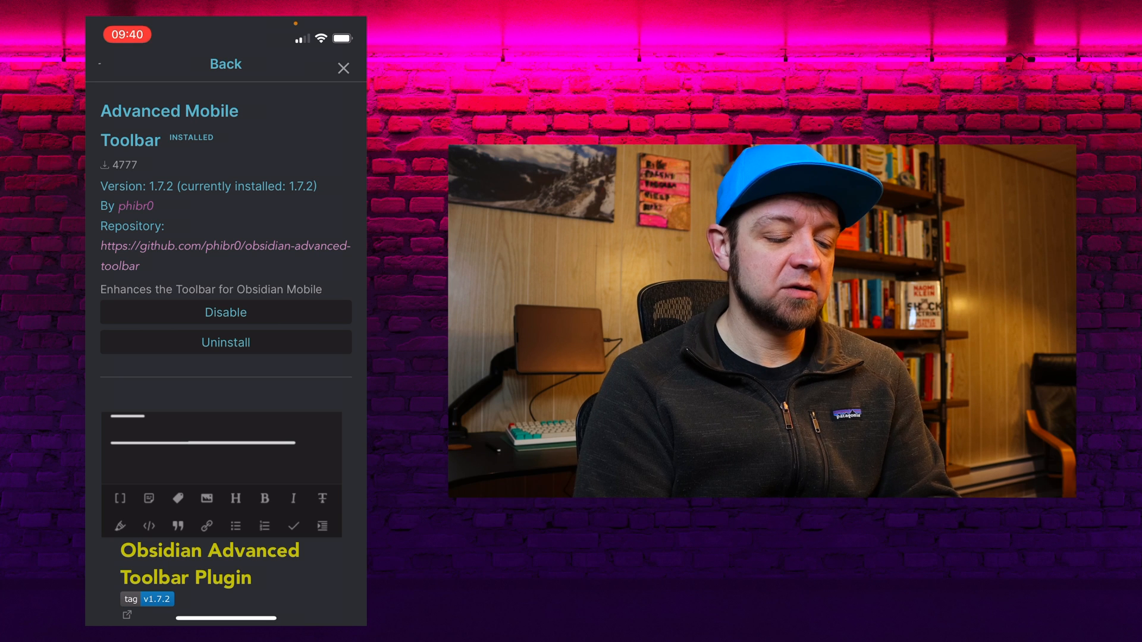
left_click(225, 64)
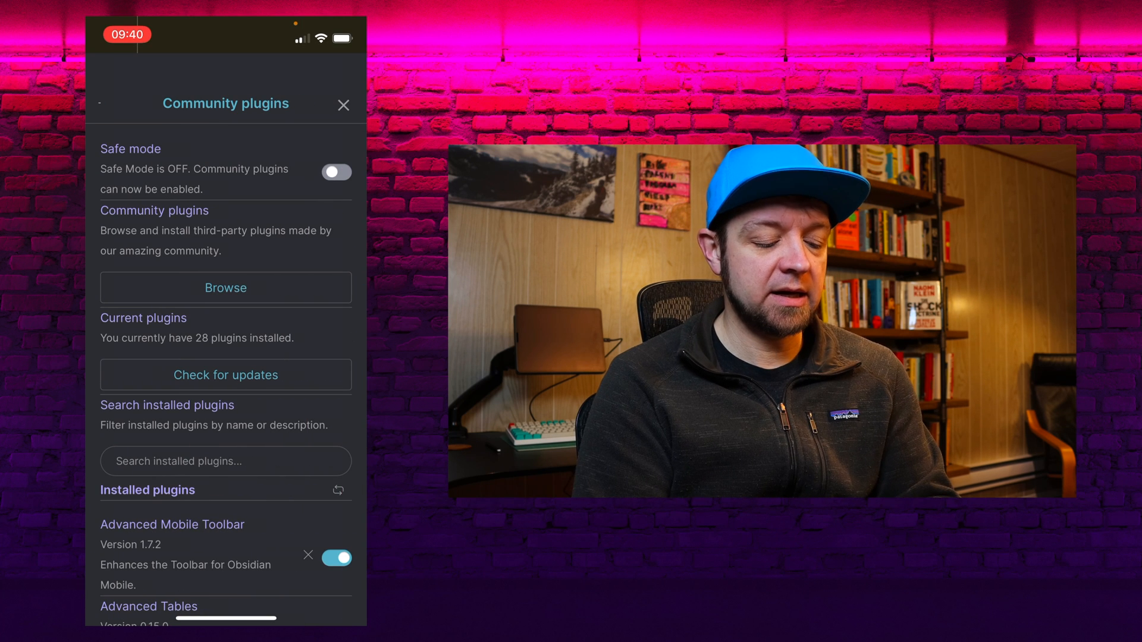
left_click(343, 104)
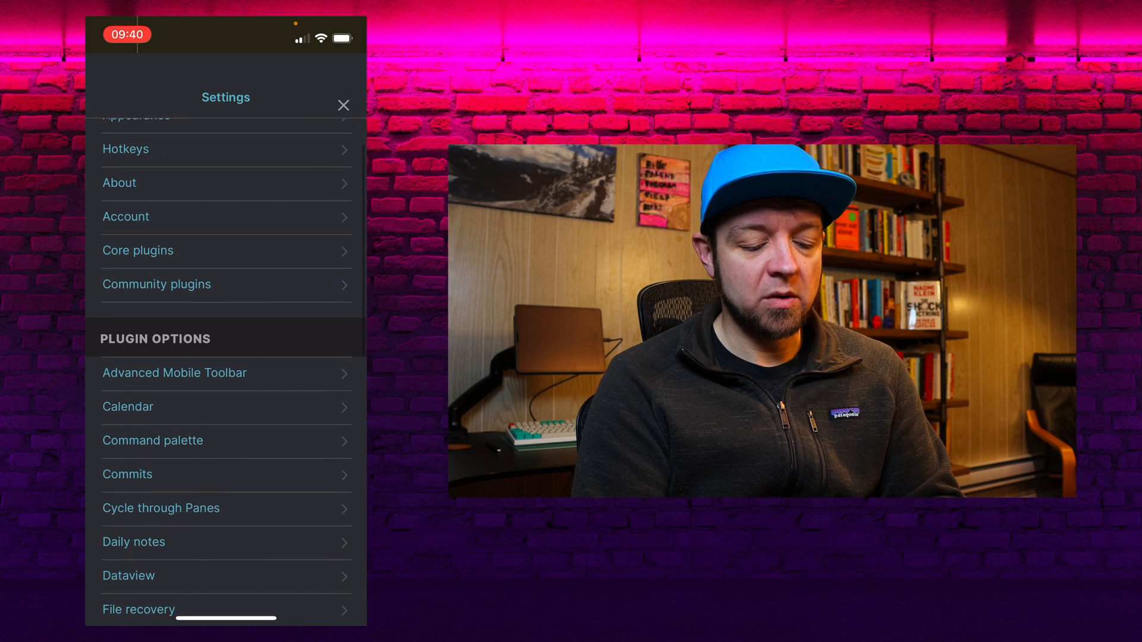
Scroll through the Advanced Mobile Toolbar options, including row count and column layout, then close Settings
left_click(175, 373)
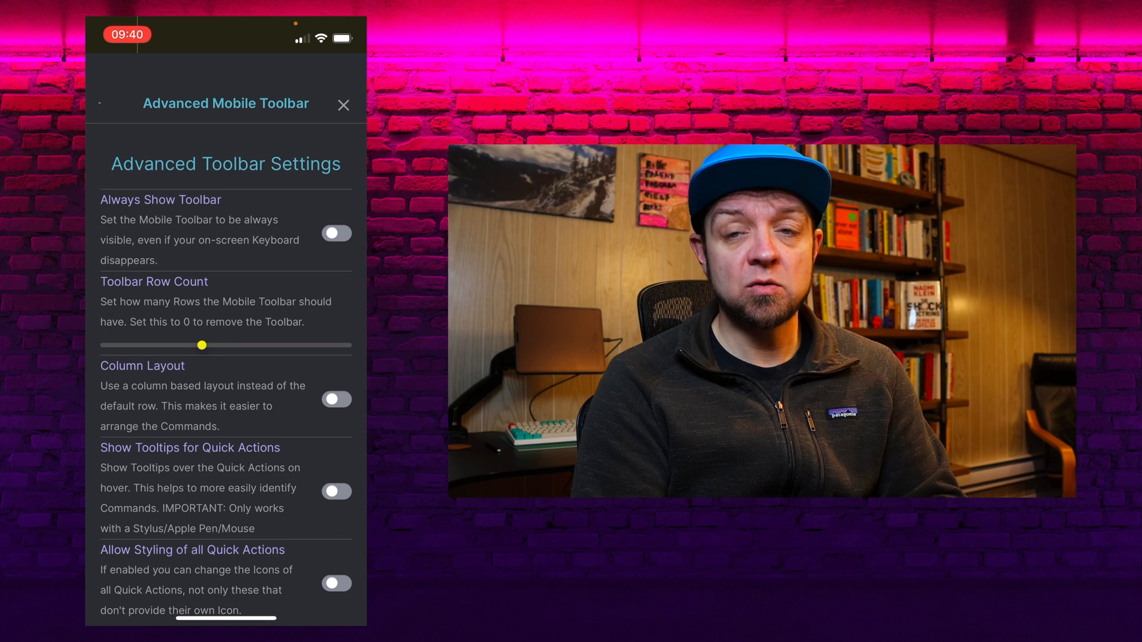
scroll("down", 3)
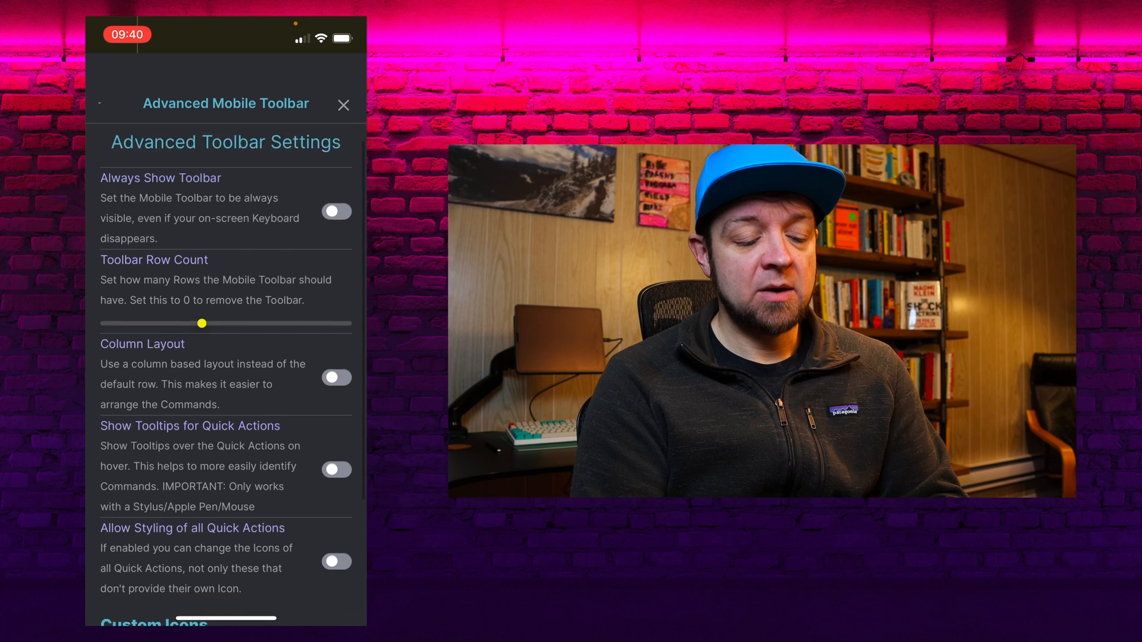
scroll("down", 3)
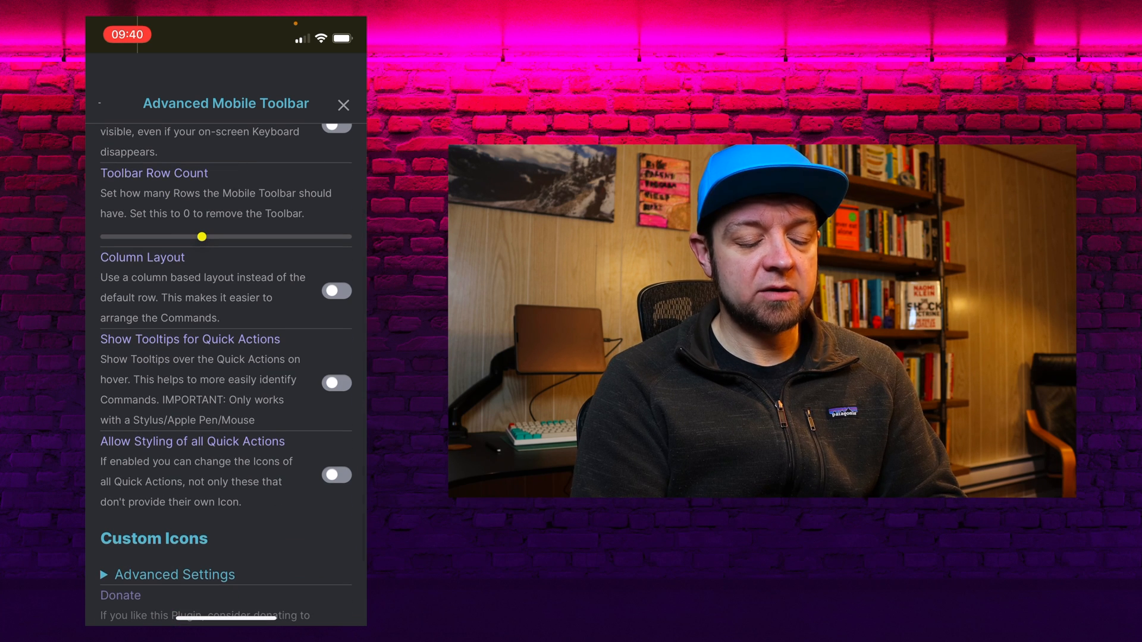
scroll("down", 3)
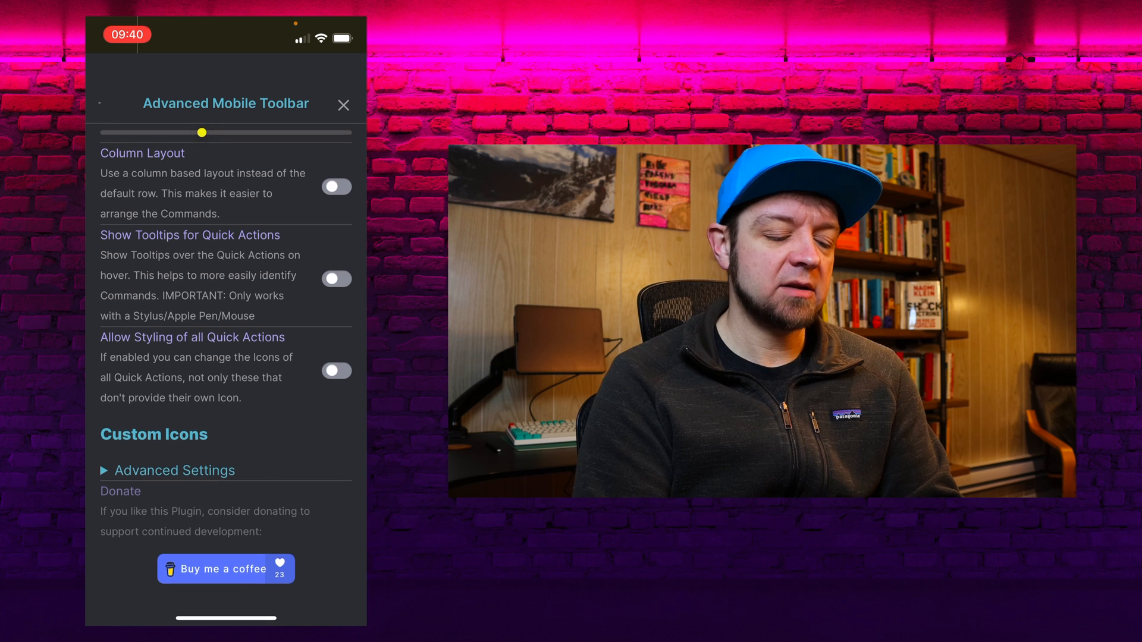
left_click(343, 105)
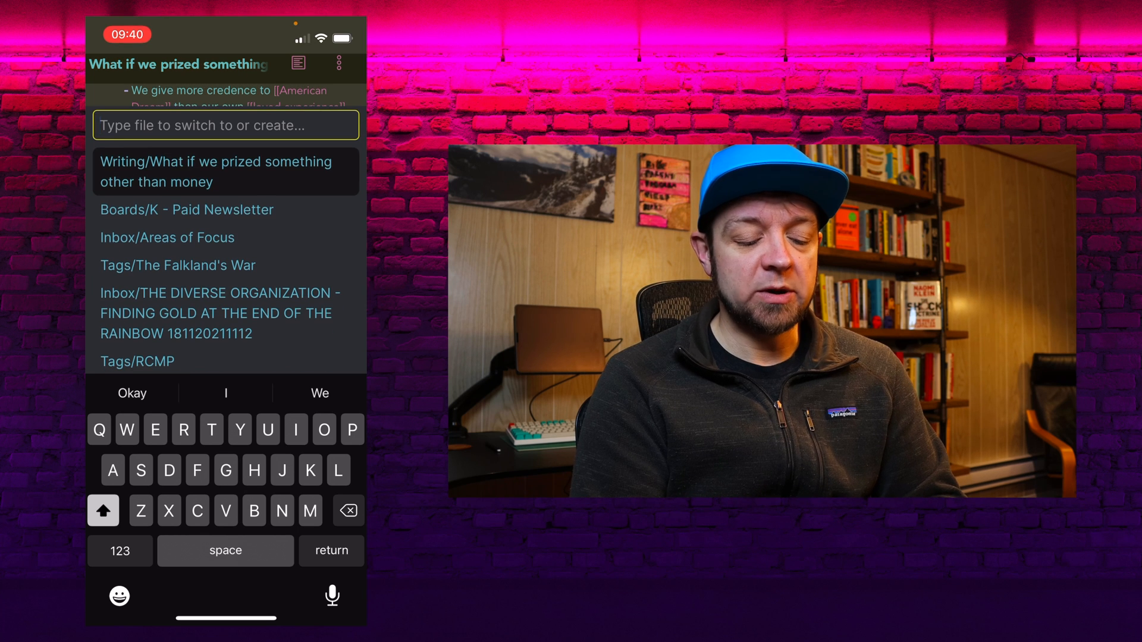
Search 'K' in the quick switcher to open the kanban board, then scroll across it
type("K")
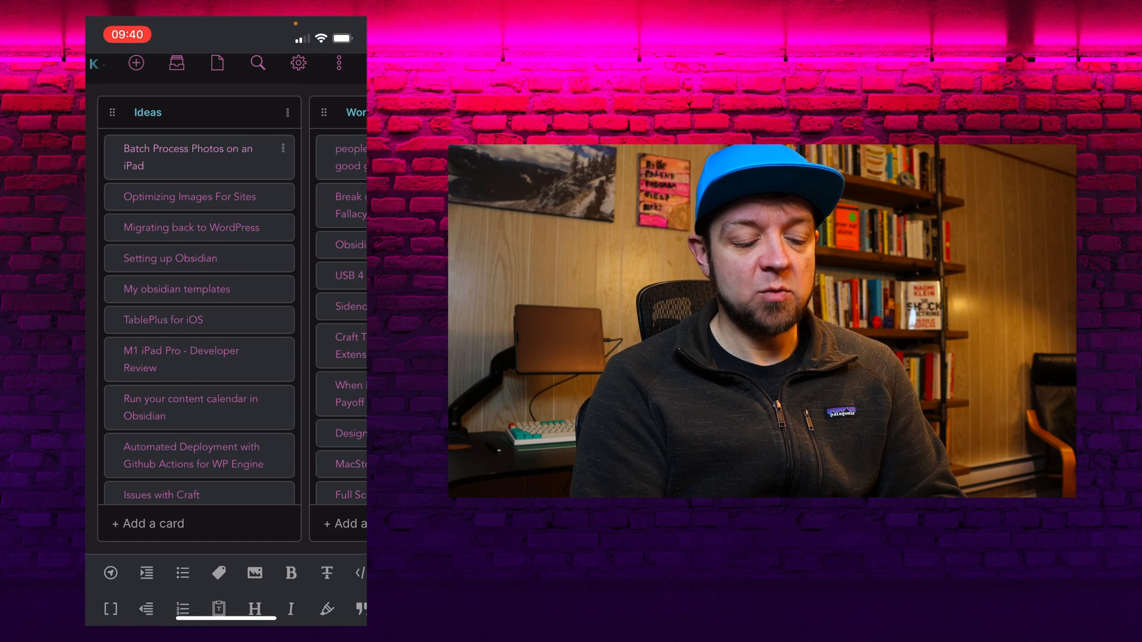
scroll("right", 3)
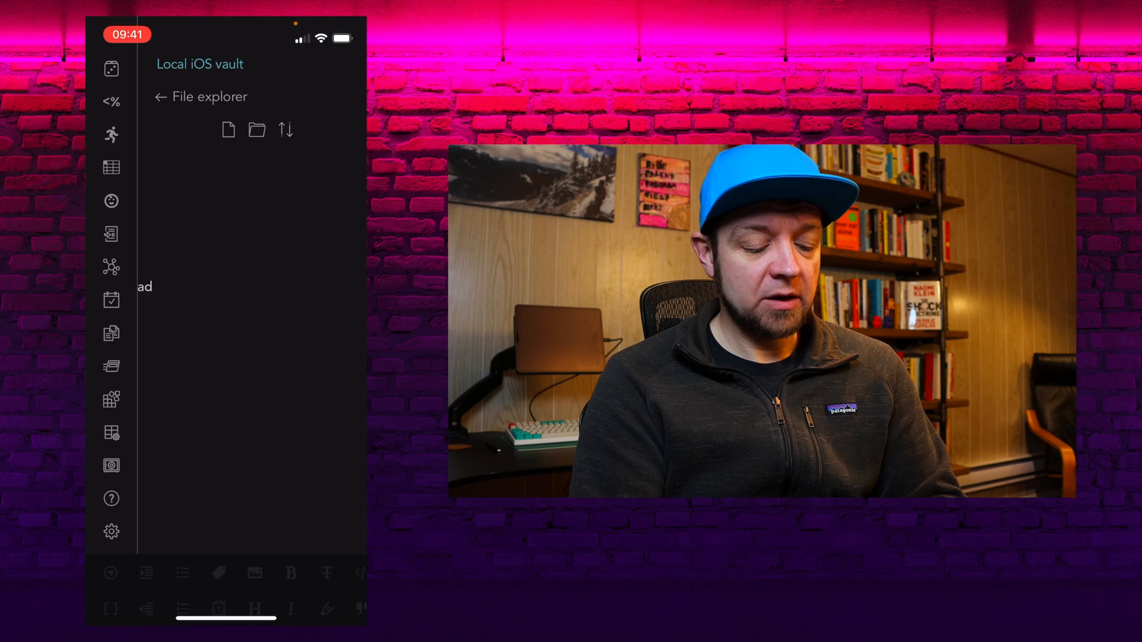
In Mobile settings, add the 'Quick switcher: Open quick switcher' global toolbar command
left_click(110, 532)
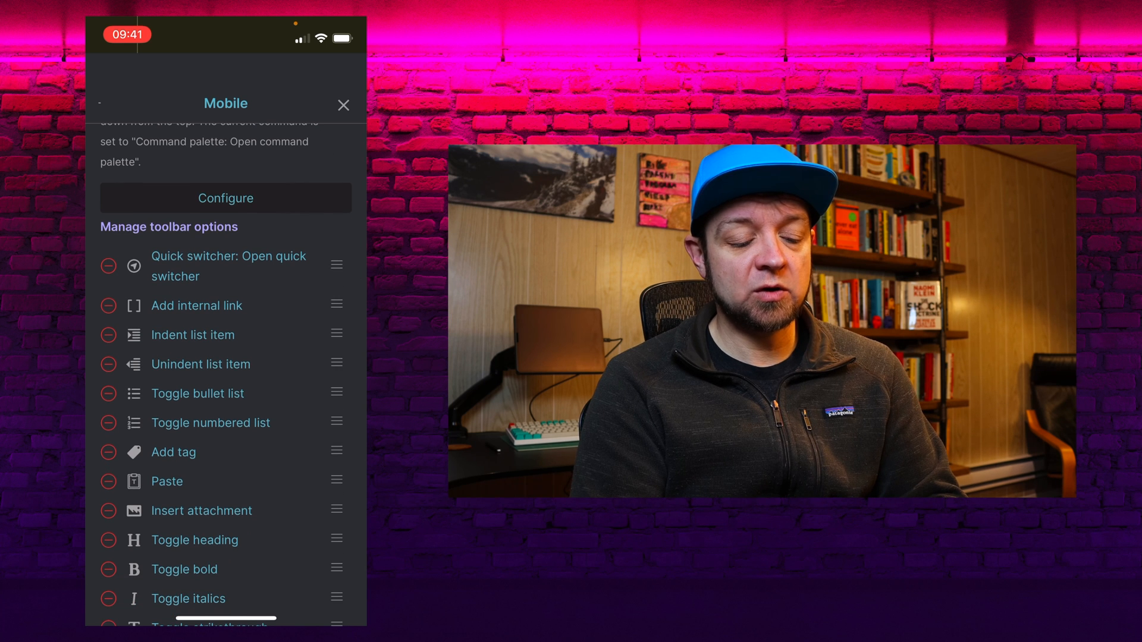
scroll("down", 3)
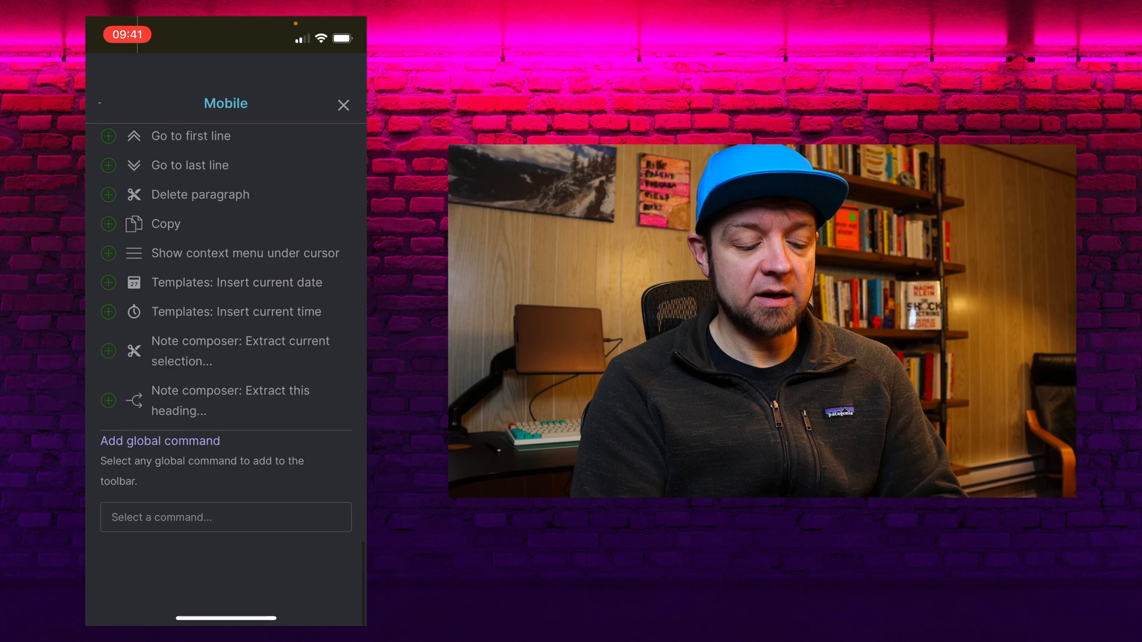
left_click(225, 517)
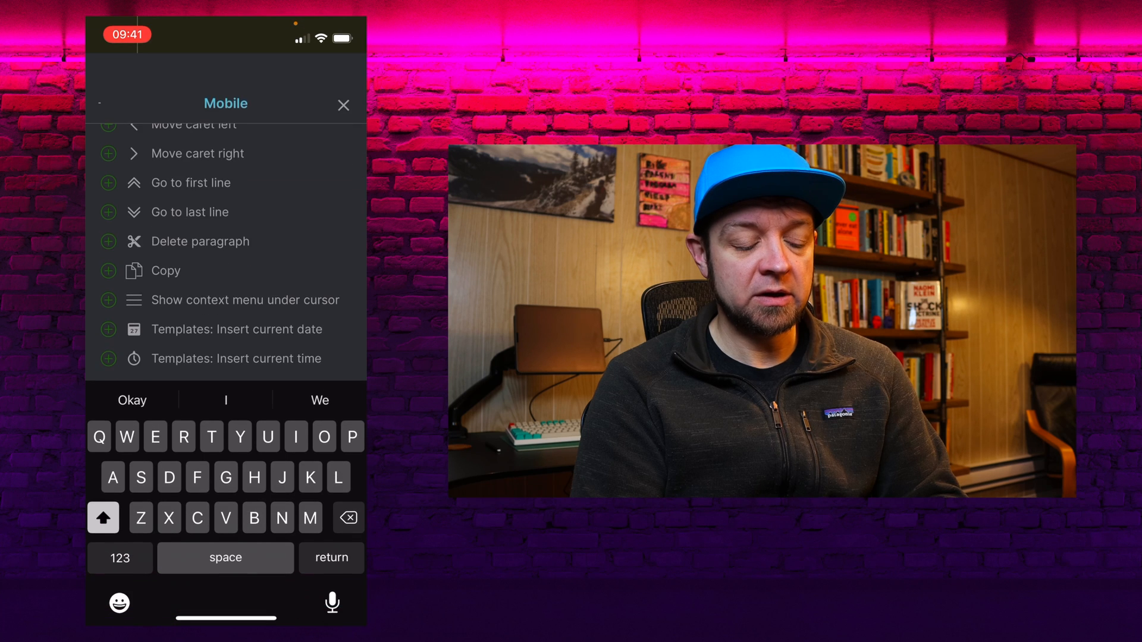
type("Quick")
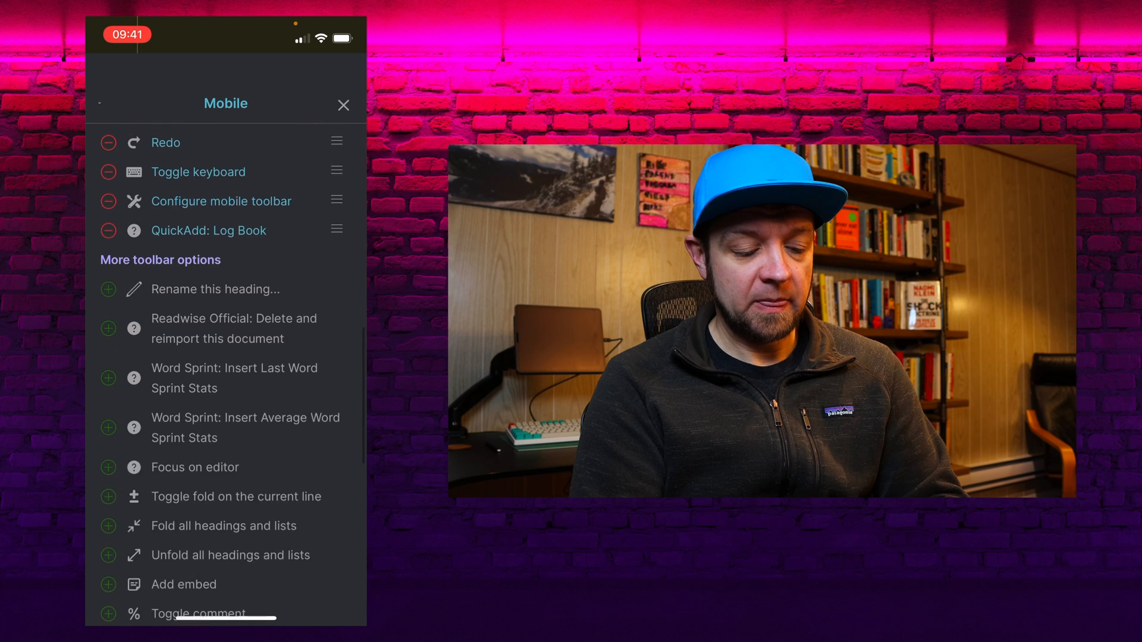
scroll("down", 3)
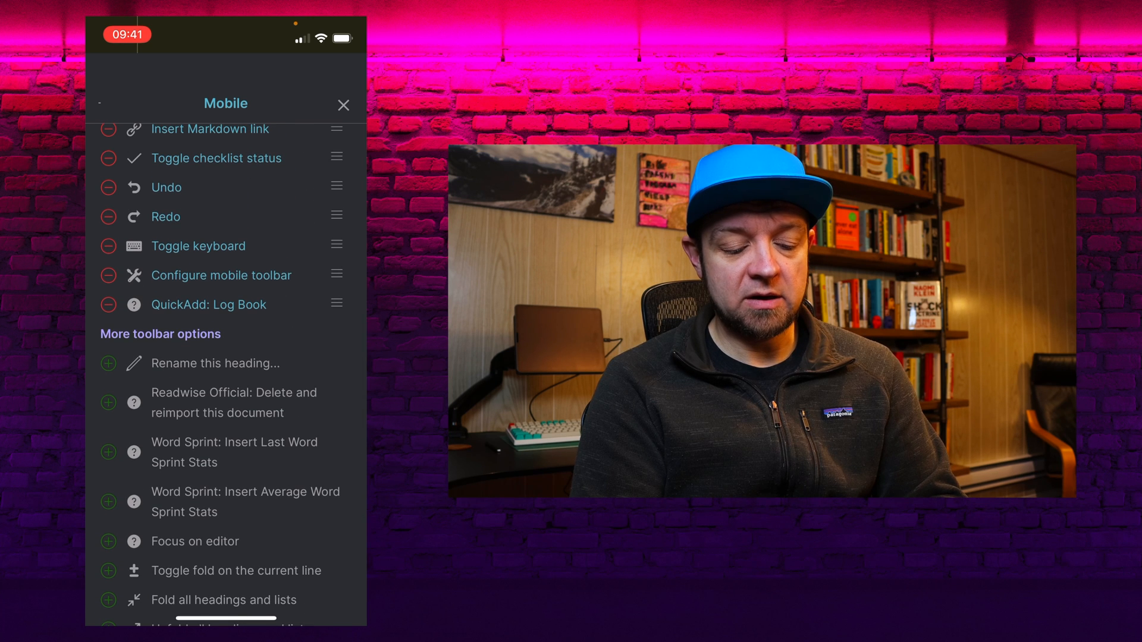